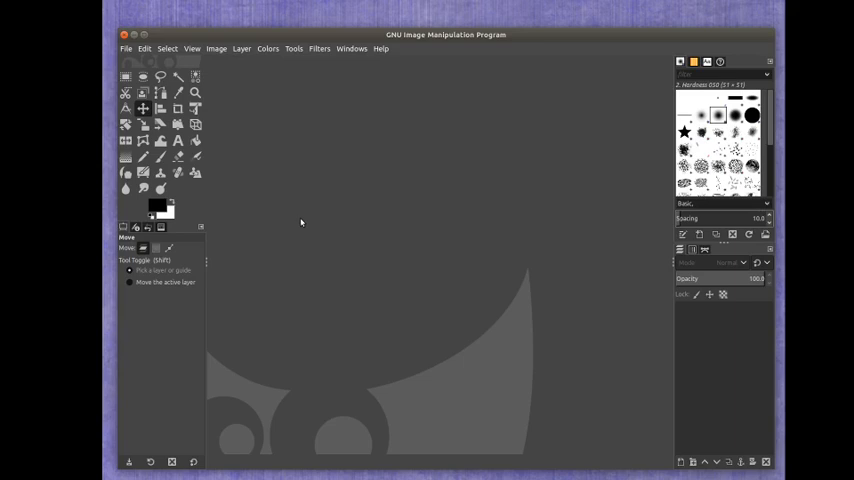
mouse_move(336, 212)
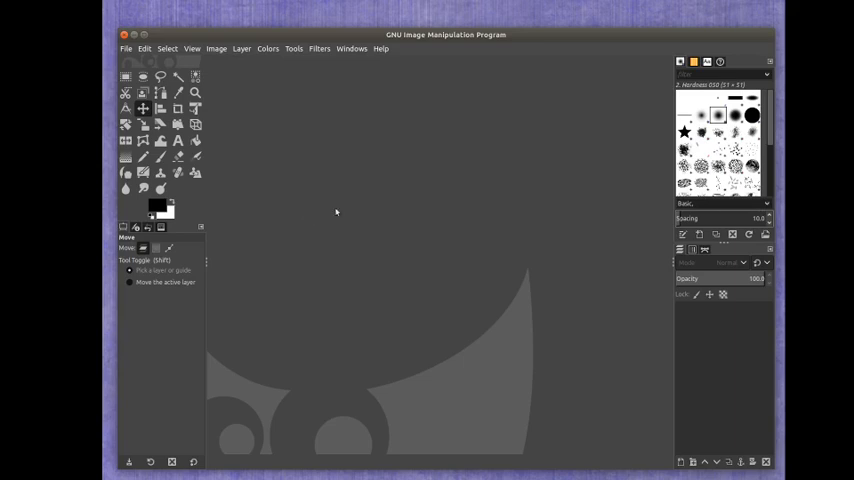
mouse_move(516, 256)
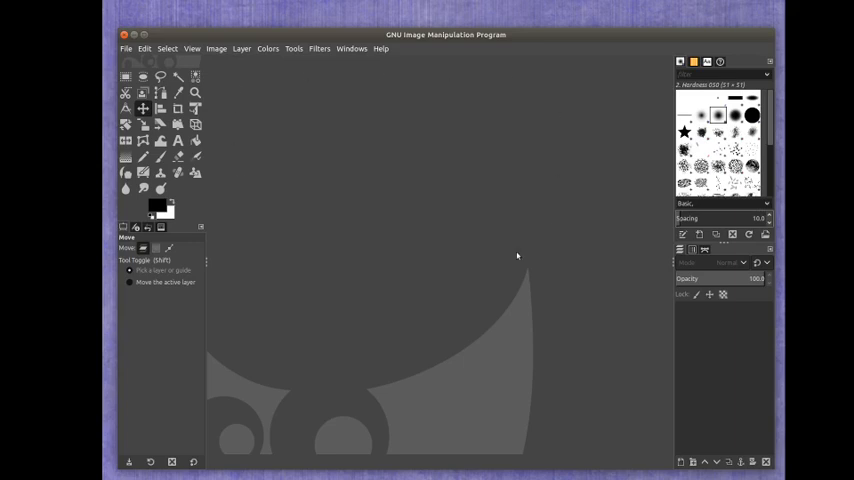
mouse_move(558, 310)
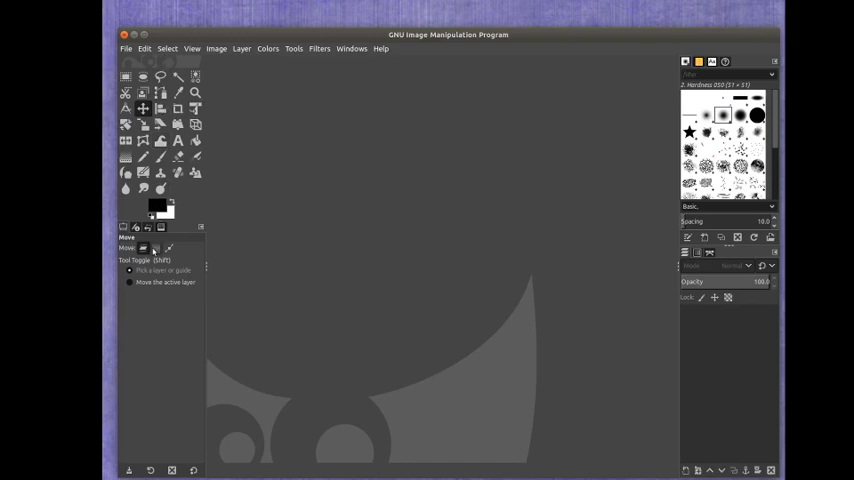
mouse_move(220, 152)
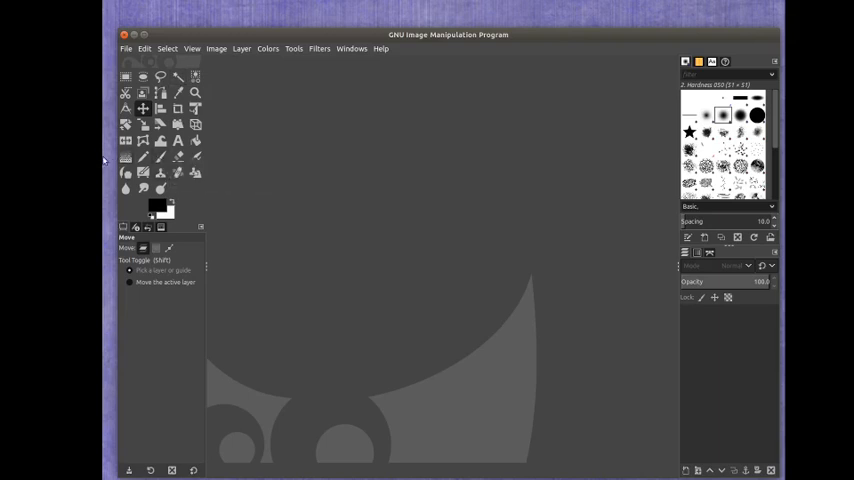
mouse_move(364, 276)
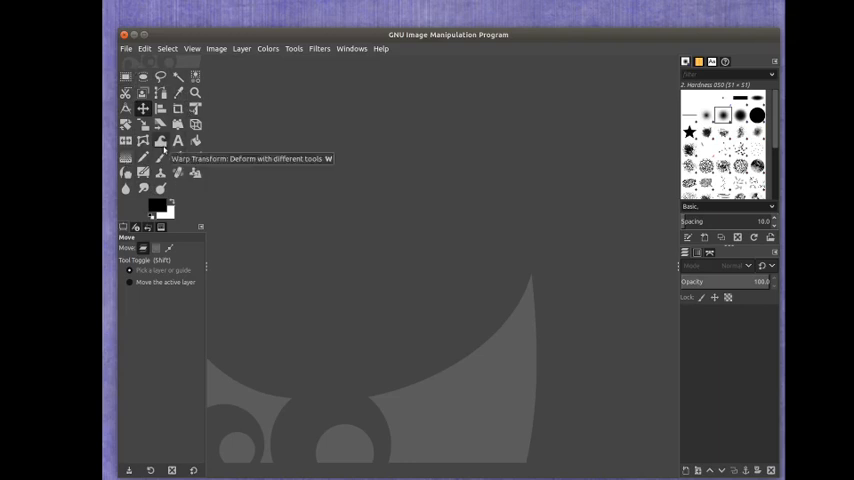
mouse_move(124, 108)
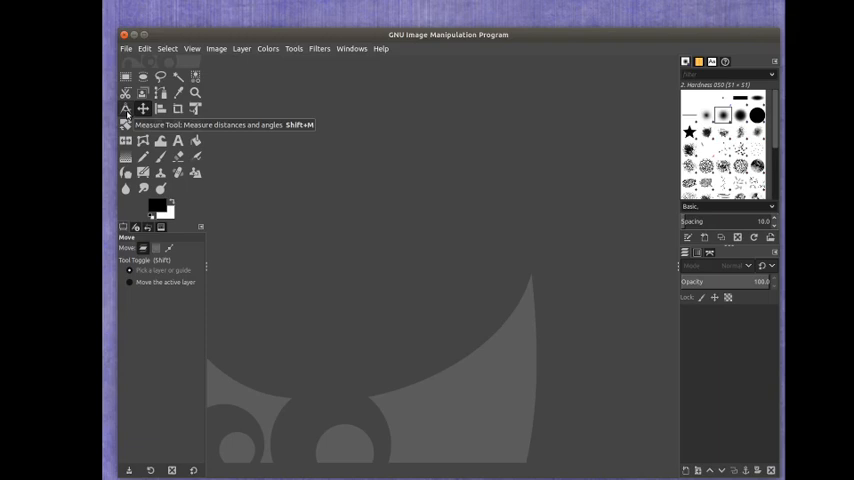
Step: Make the Measure tool the active tool in the Toolbox
click(124, 108)
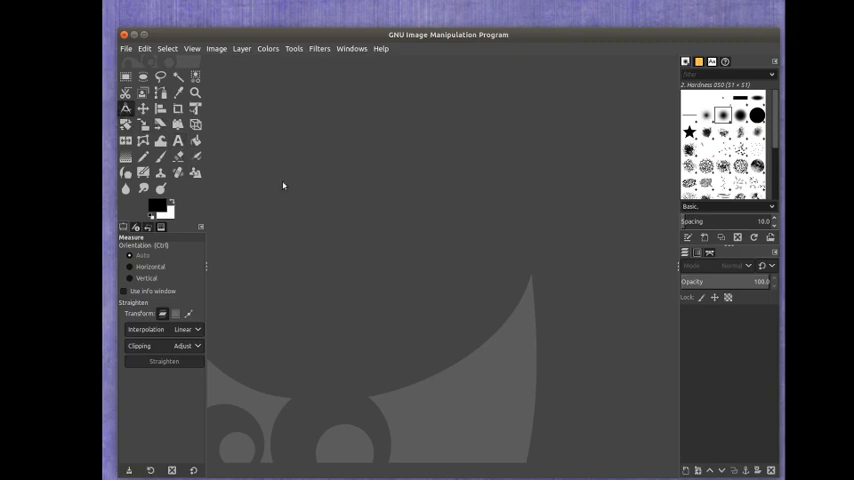
mouse_move(288, 194)
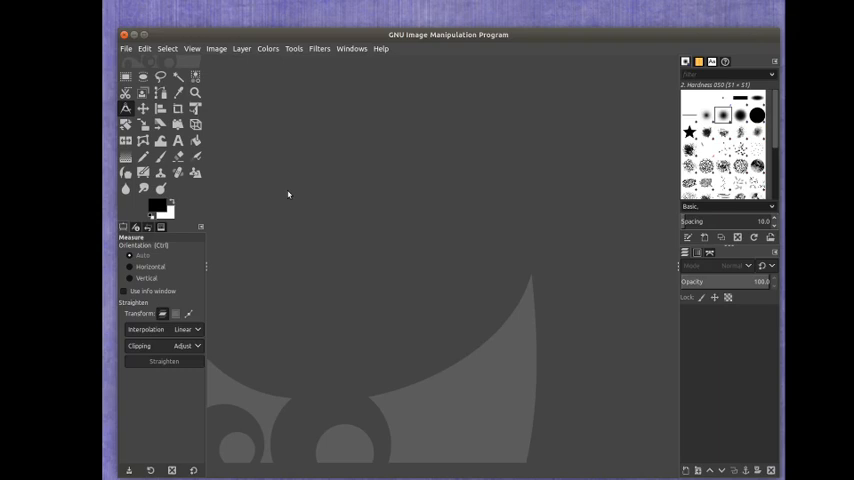
mouse_move(276, 168)
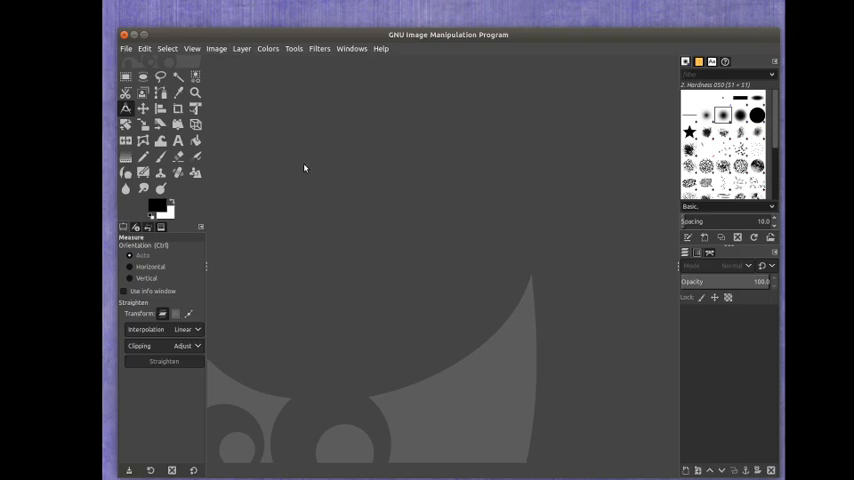
Step: Attempt to paste the clipboard via the canvas context menu's Edit commands
right_click(304, 168)
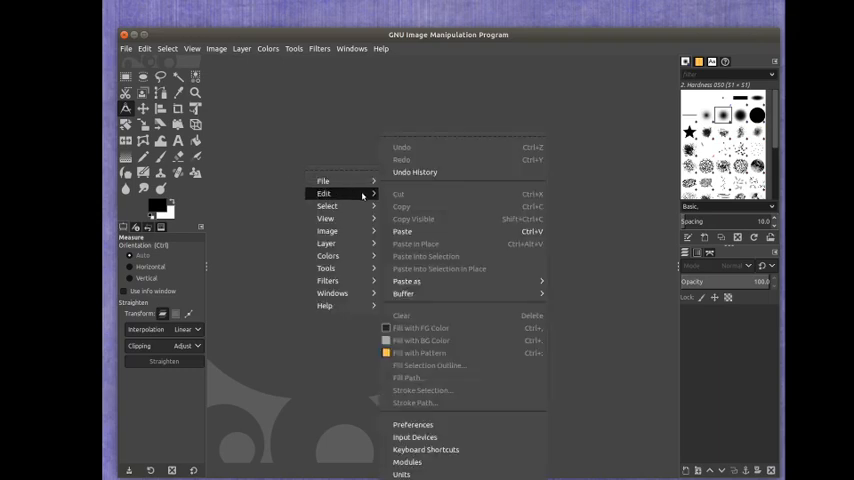
mouse_move(402, 232)
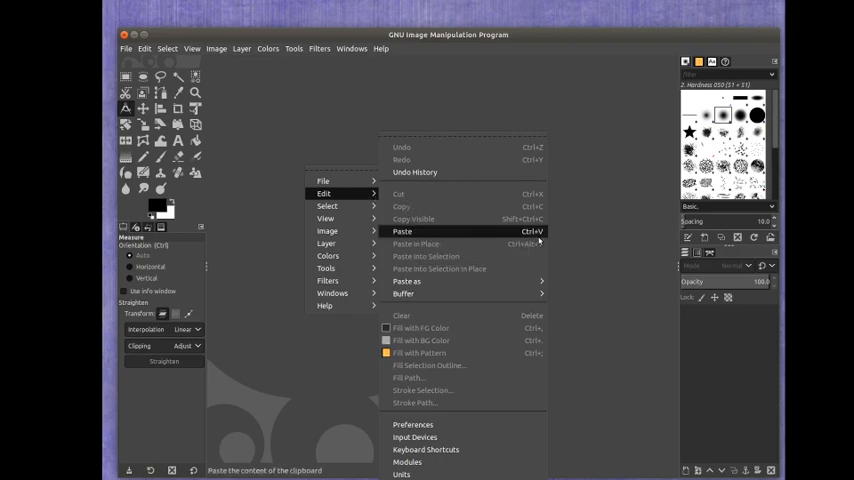
mouse_move(402, 232)
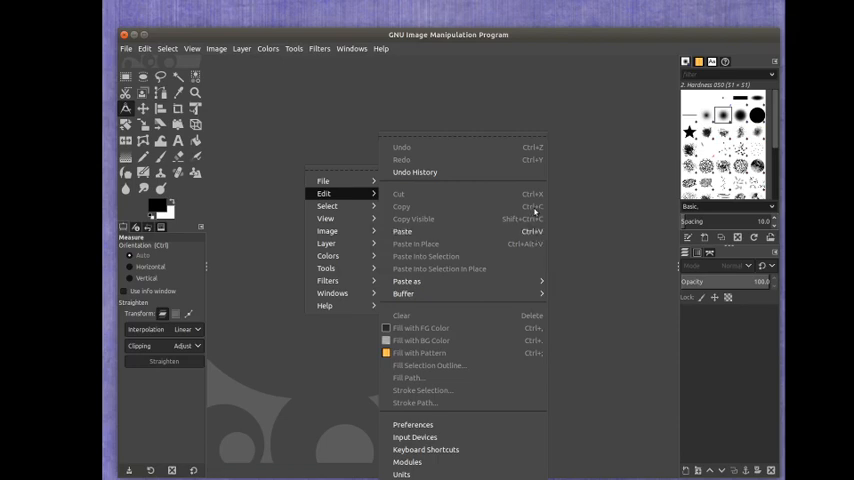
mouse_move(400, 232)
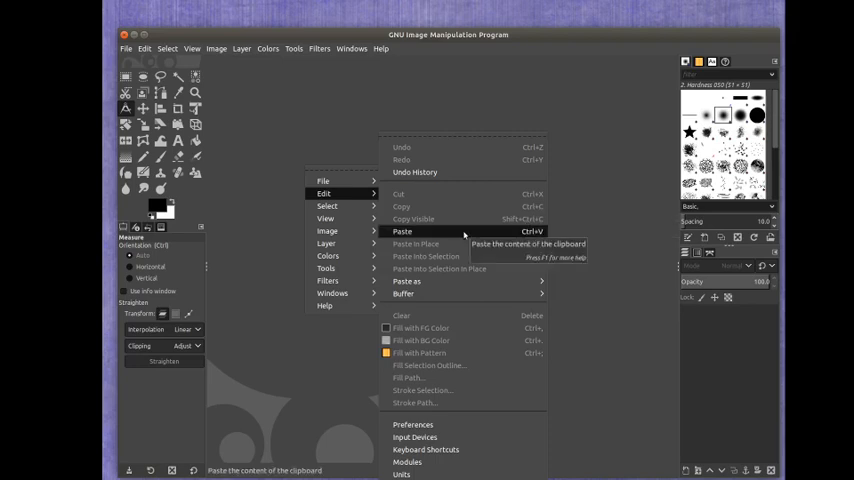
click(324, 192)
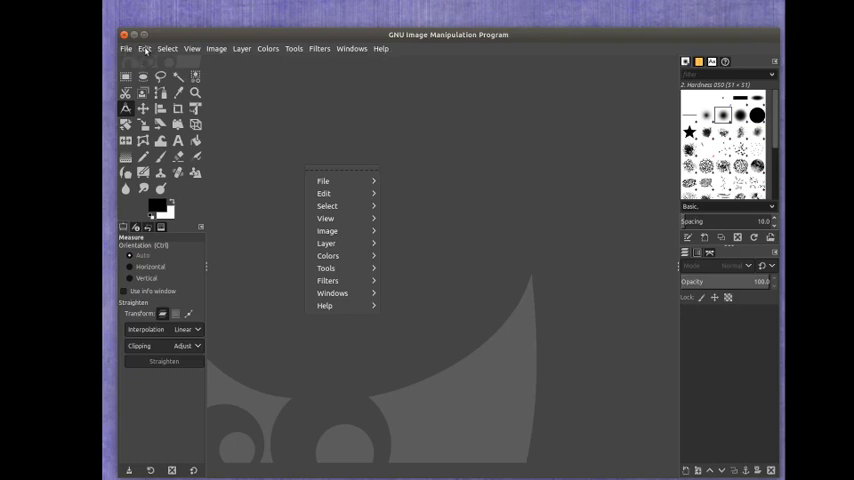
Step: Paste the South Carolina map from the clipboard as a new image via Edit > Paste
click(126, 48)
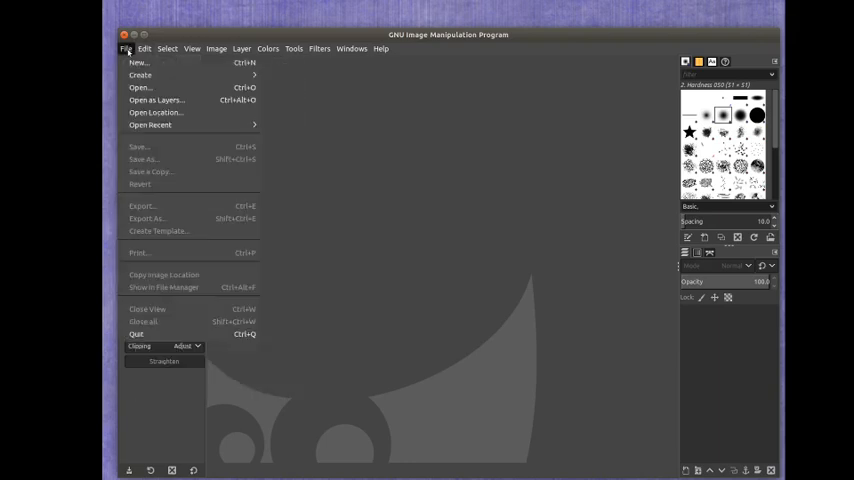
click(144, 48)
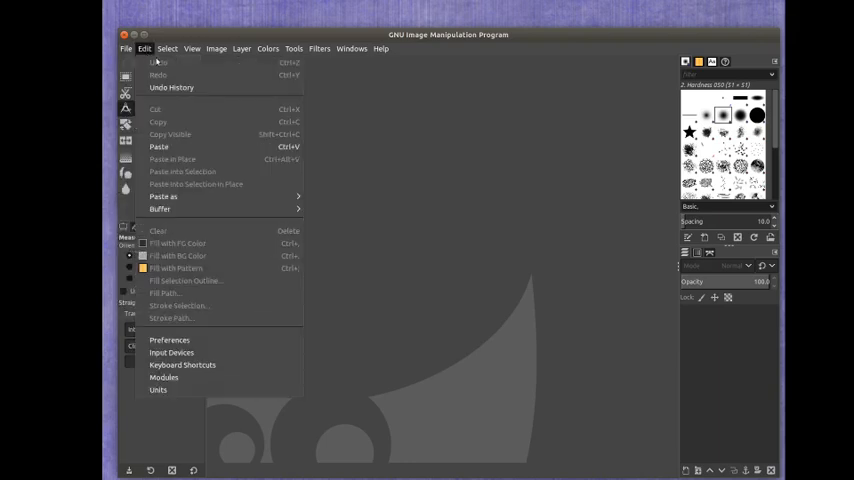
mouse_move(158, 148)
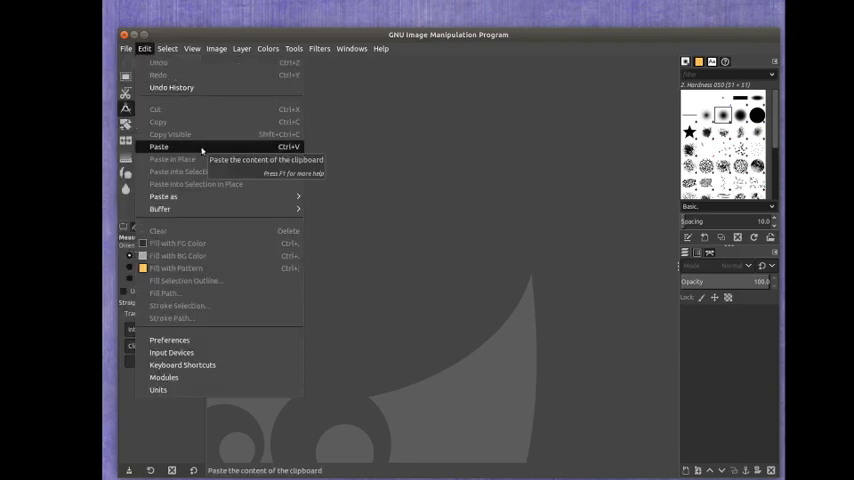
click(158, 148)
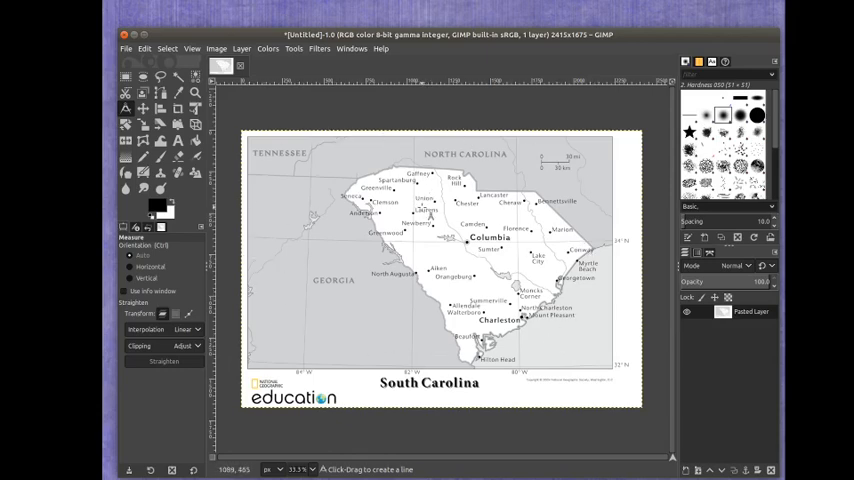
mouse_move(362, 356)
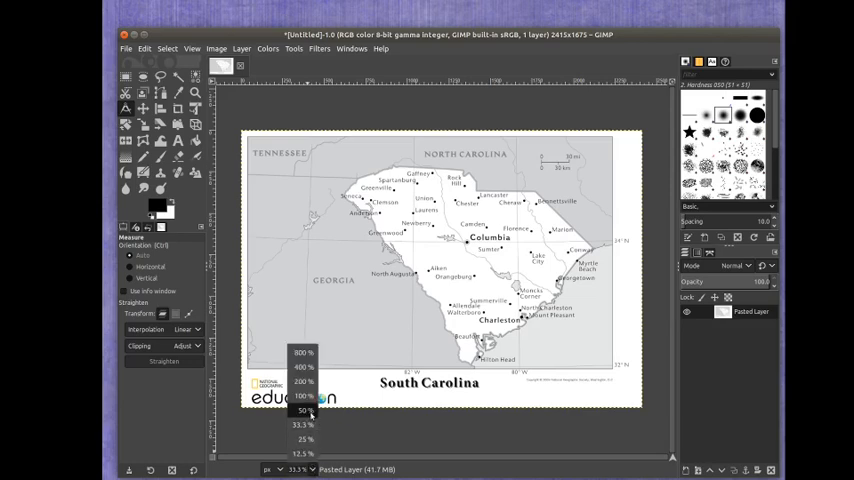
Step: Zoom the view so the whole South Carolina map fills the image window
click(304, 412)
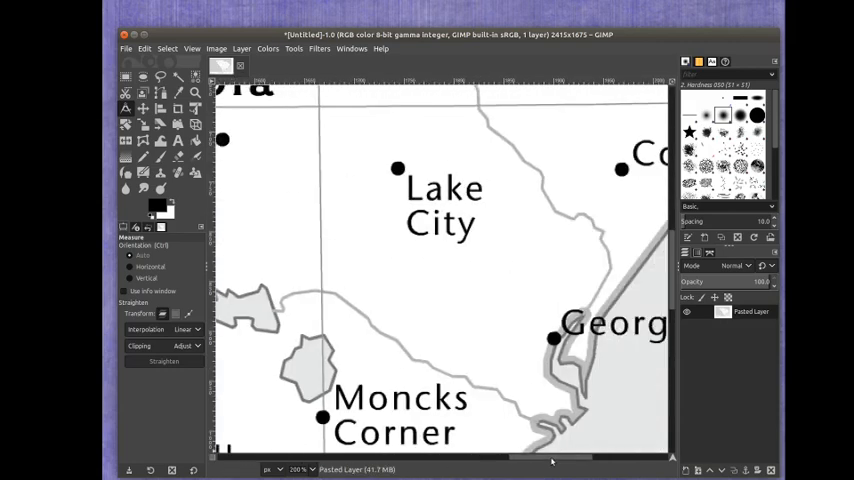
scroll(down, 3)
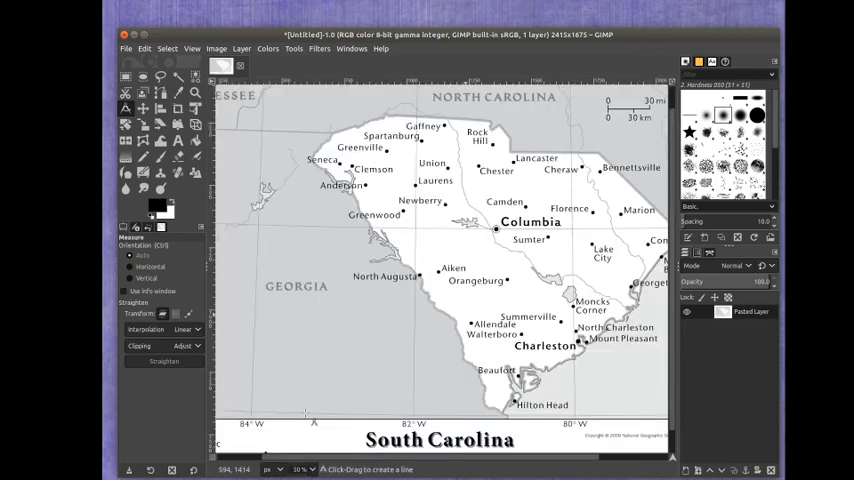
mouse_move(300, 412)
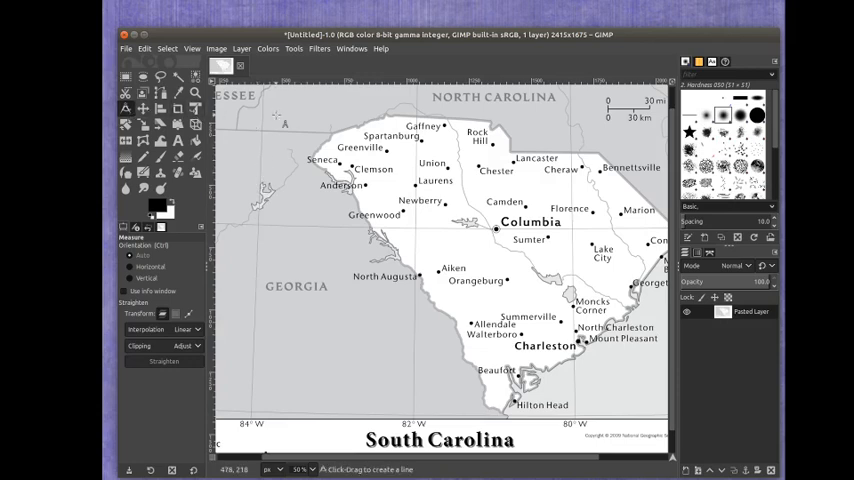
mouse_move(288, 128)
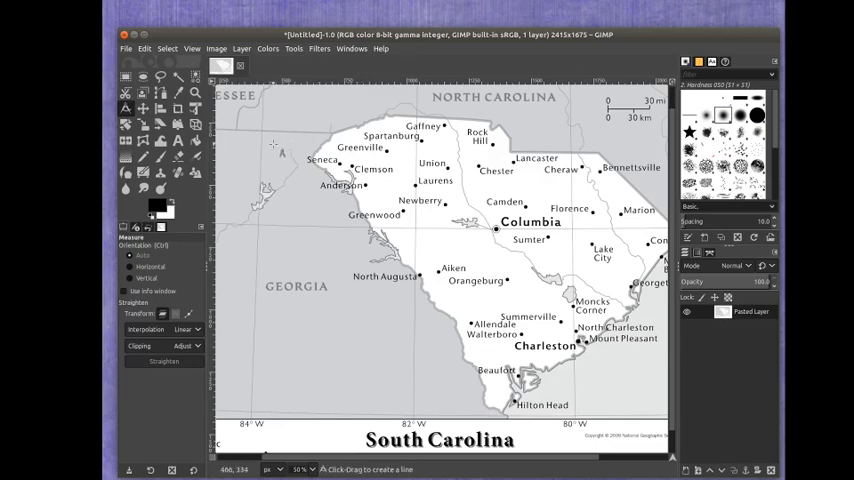
mouse_move(278, 152)
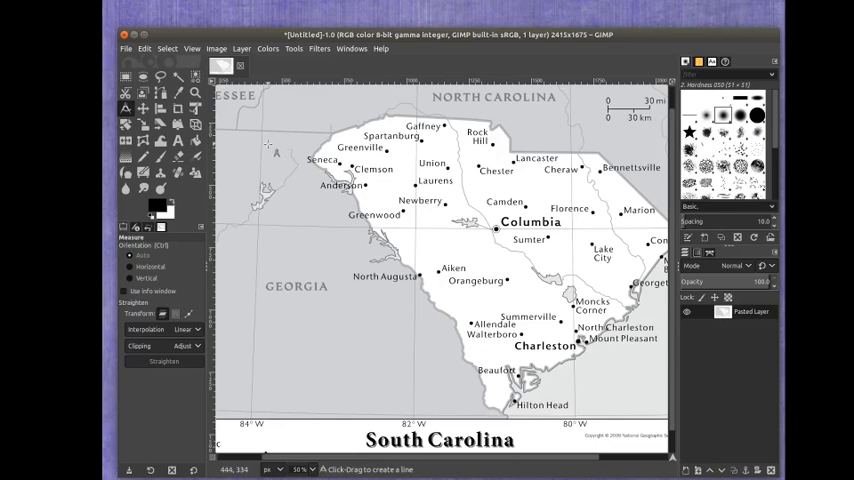
mouse_move(298, 248)
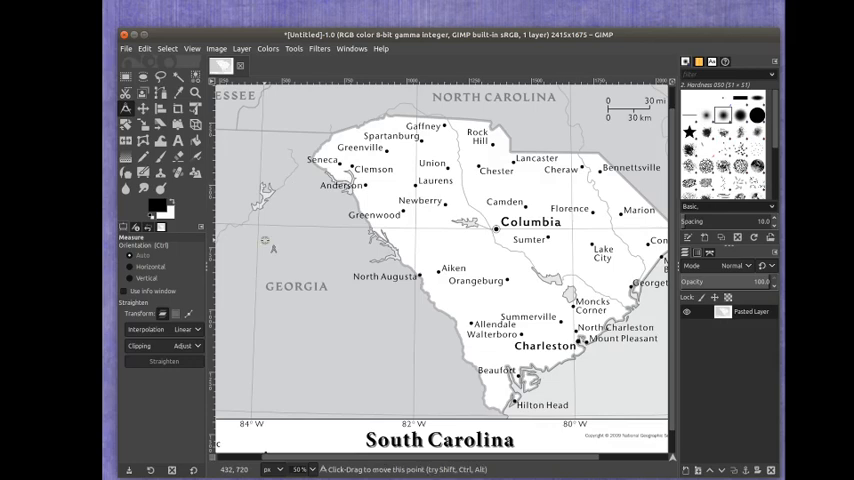
Step: Measure a distance and angle across the map with a dragged line
drag(272, 244, 384, 340)
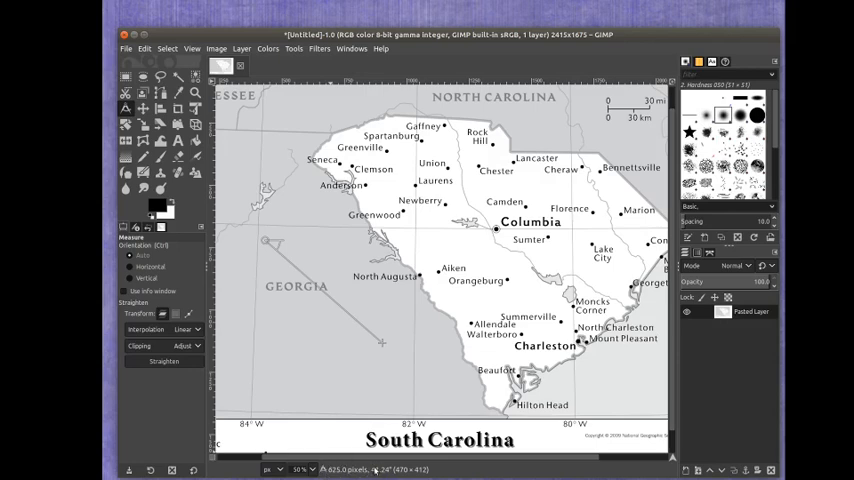
mouse_move(324, 454)
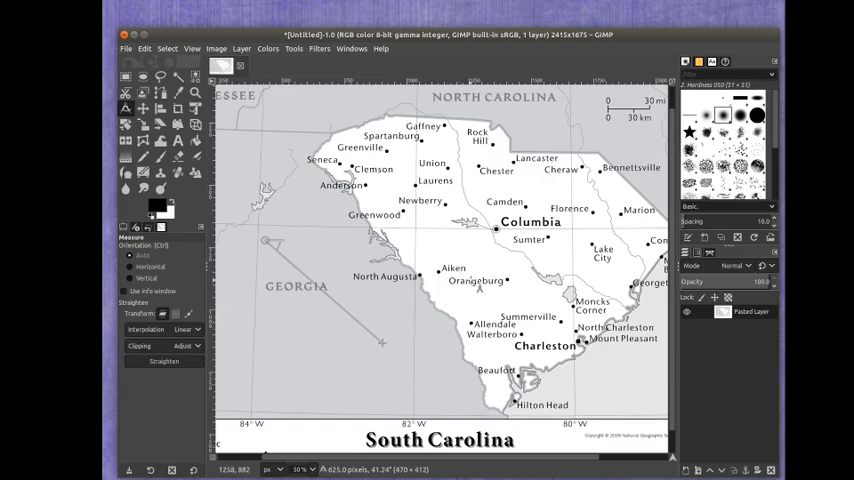
mouse_move(474, 284)
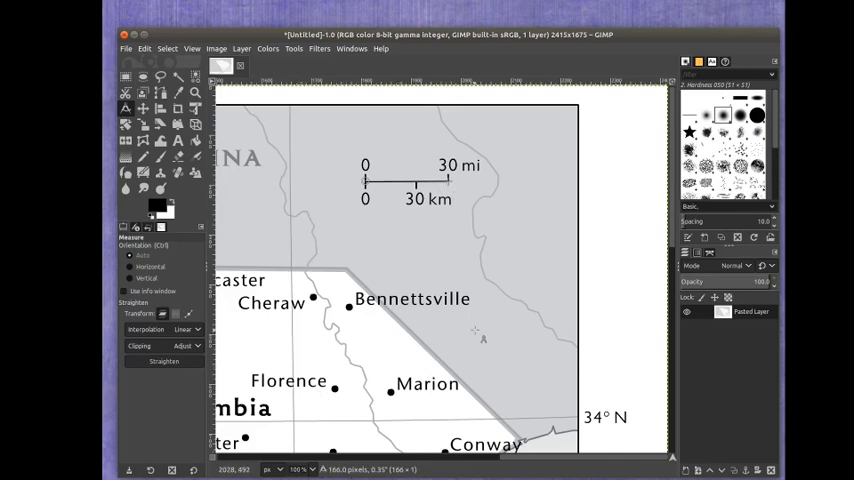
mouse_move(368, 208)
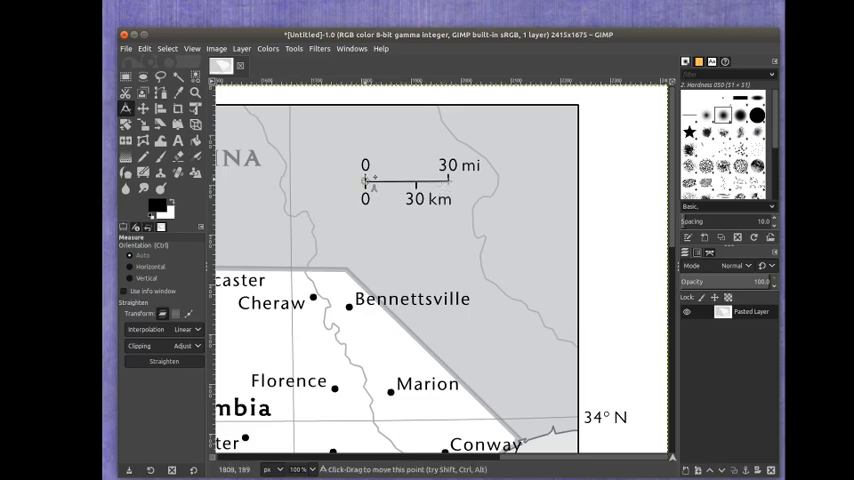
mouse_move(448, 184)
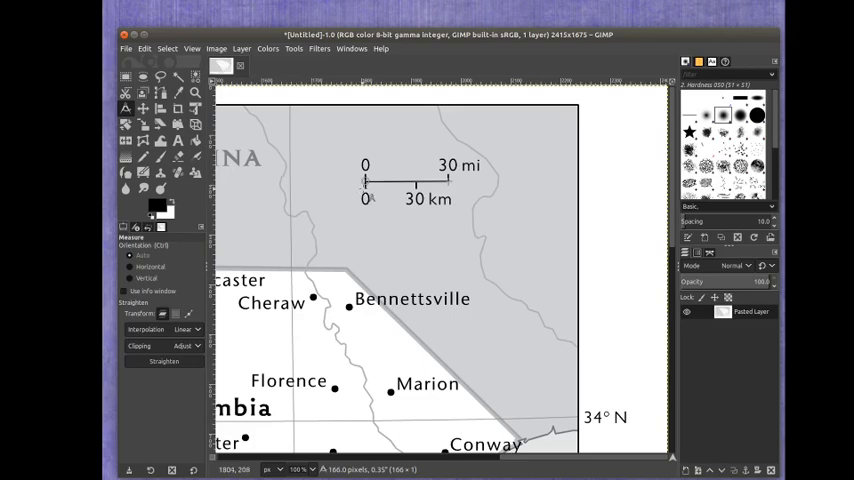
mouse_move(412, 194)
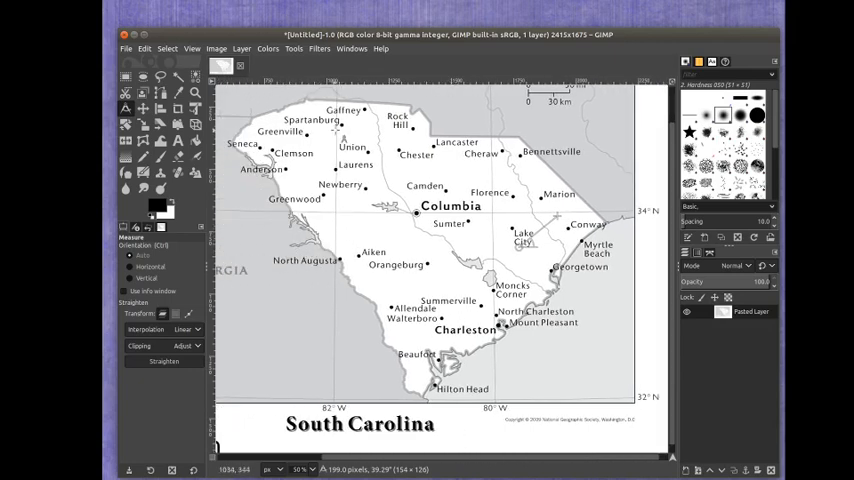
mouse_move(342, 136)
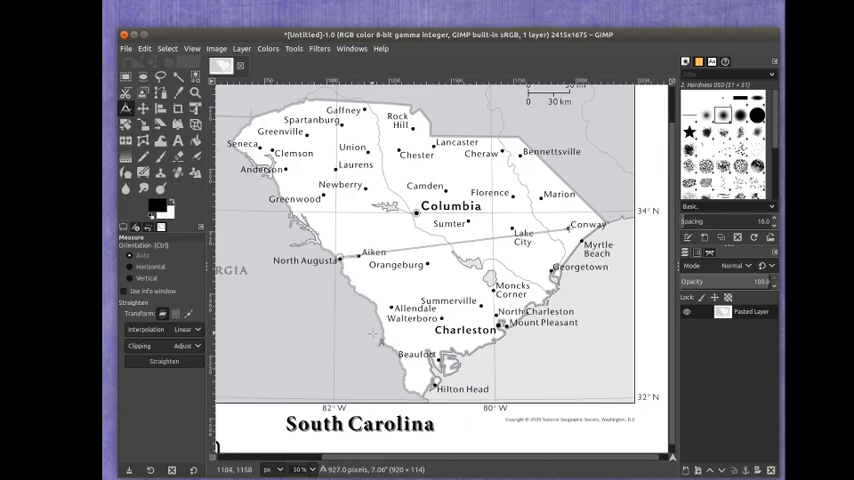
mouse_move(296, 362)
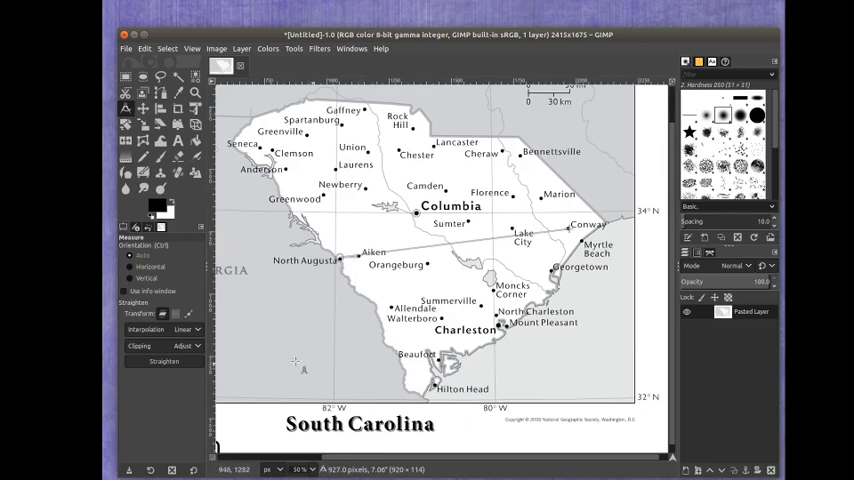
mouse_move(334, 284)
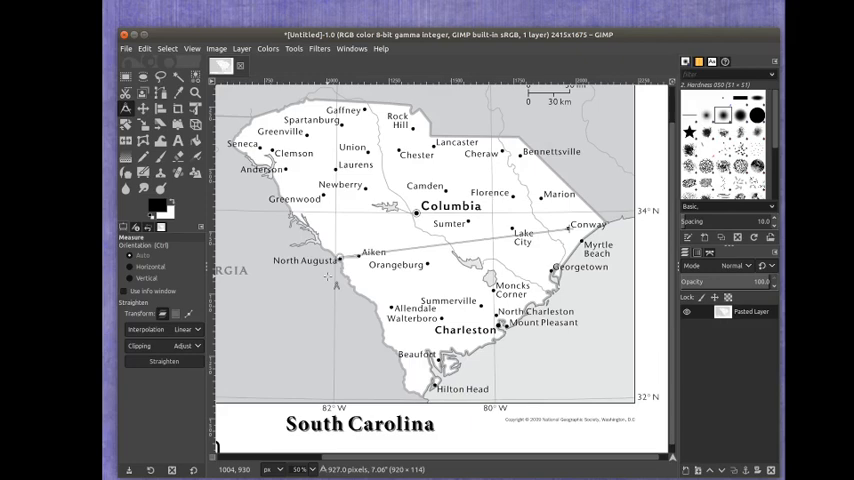
mouse_move(484, 224)
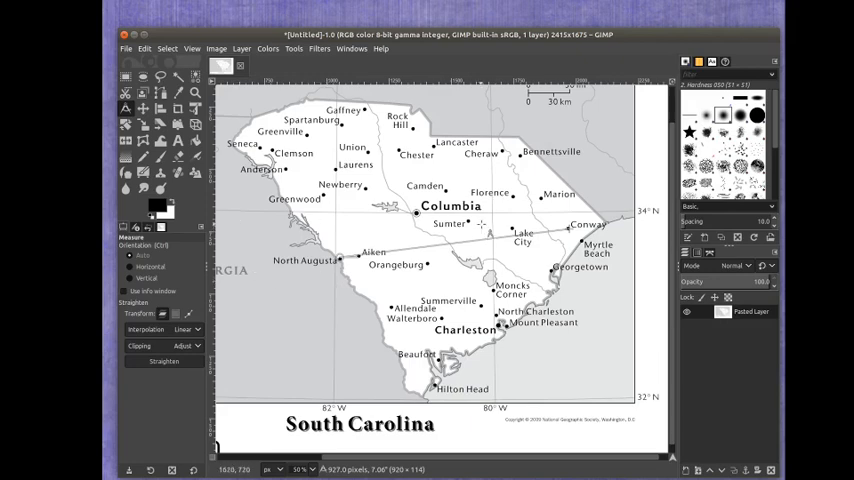